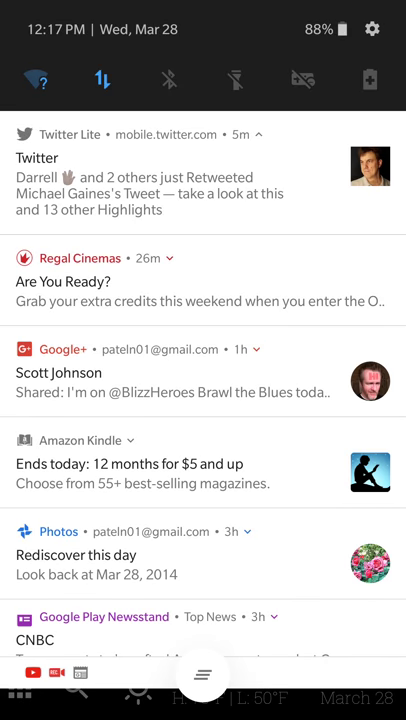
# Step: Return home from the notification shade and launch the KLWP editor from the app drawer
pyautogui.press('home')
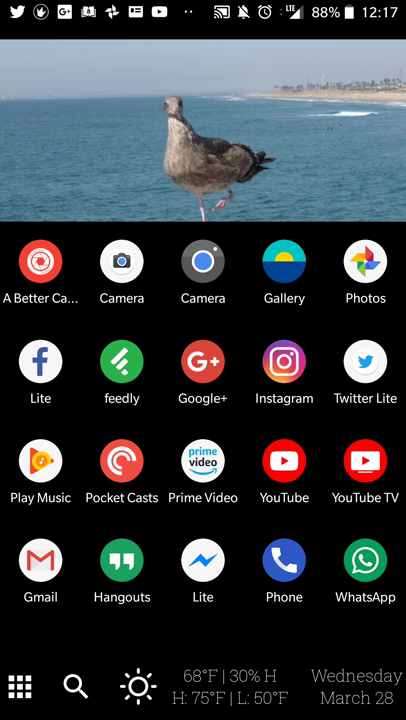
pyautogui.scroll(-3)
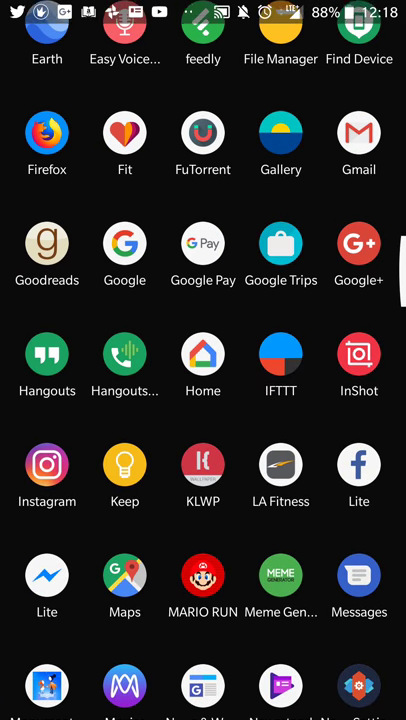
pyautogui.click(202, 464)
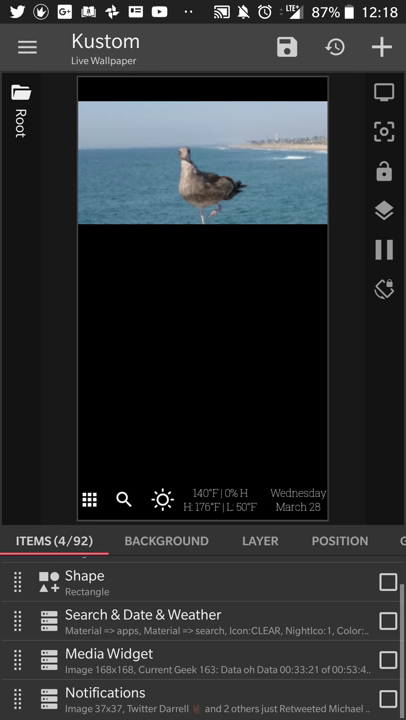
# Step: Enter the Notifications group, review entries N1–N11 and open entry N1
pyautogui.click(104, 692)
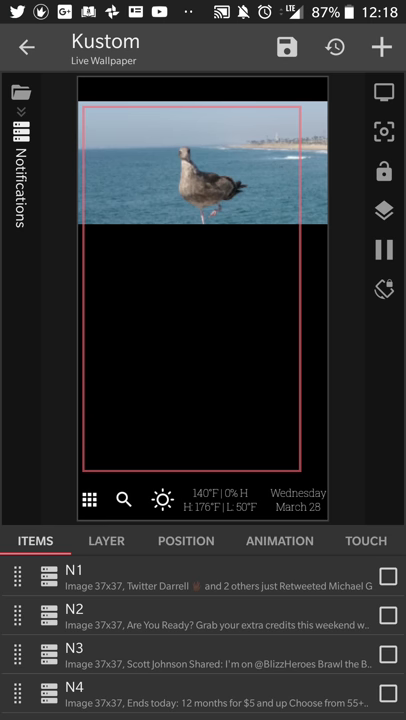
pyautogui.click(106, 540)
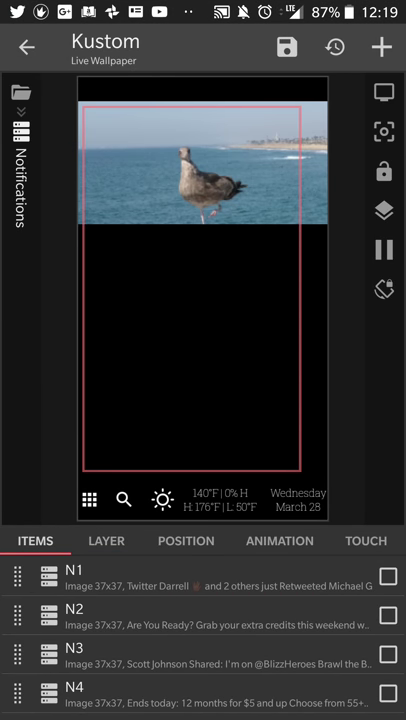
pyautogui.scroll(-3)
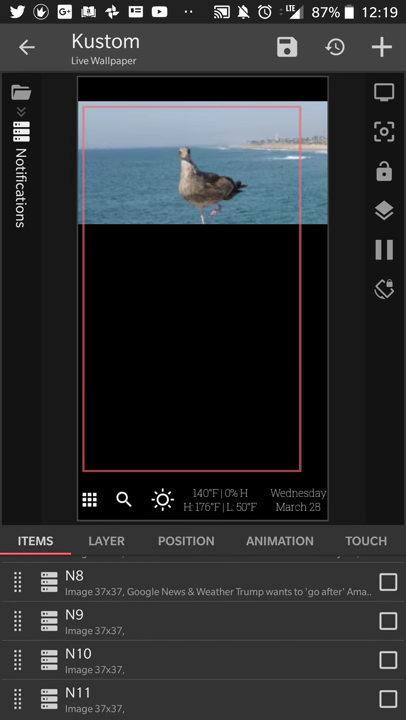
pyautogui.scroll(3)
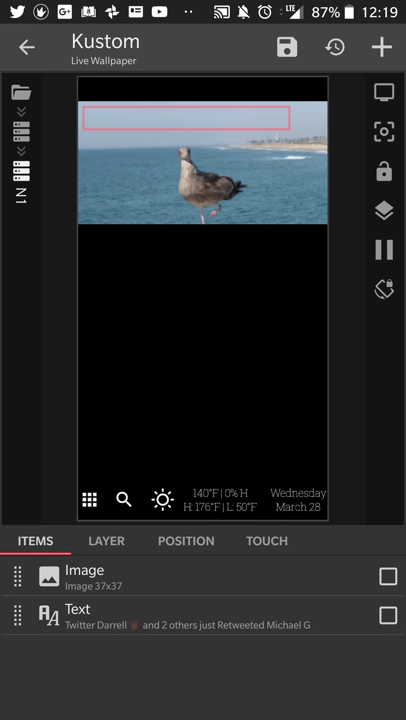
# Step: Add a new Image item to entry N1 and bring up its Bitmap settings
pyautogui.click(106, 540)
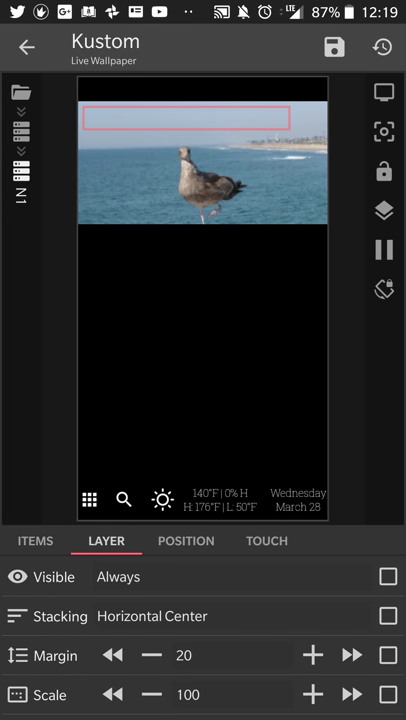
pyautogui.click(36, 540)
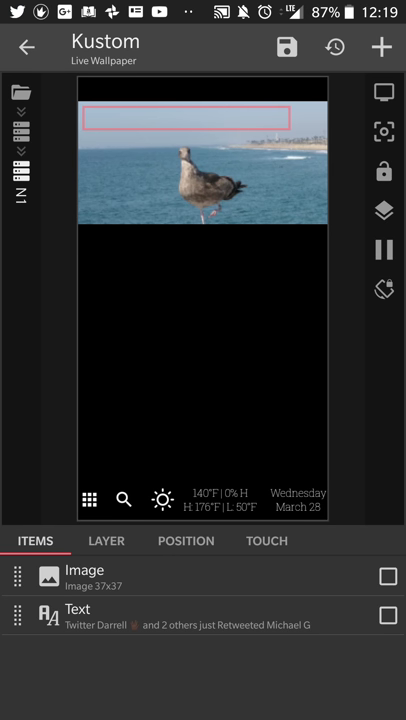
pyautogui.click(380, 48)
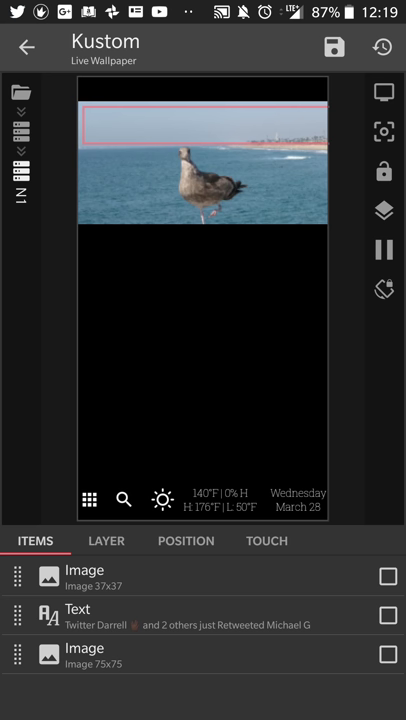
pyautogui.click(388, 654)
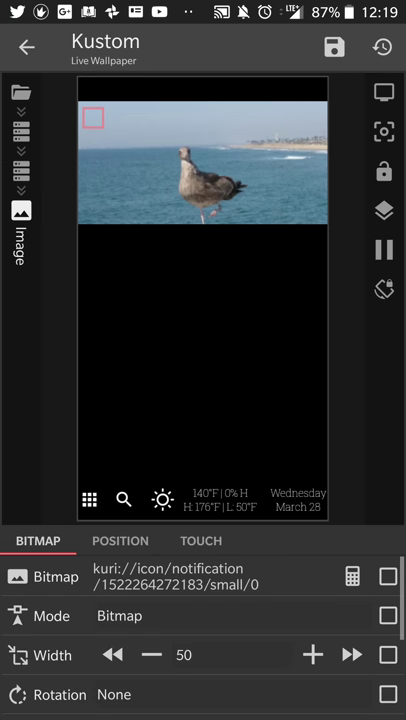
# Step: Enter the bitmap's formula editor and show the notification formula examples
pyautogui.click(388, 576)
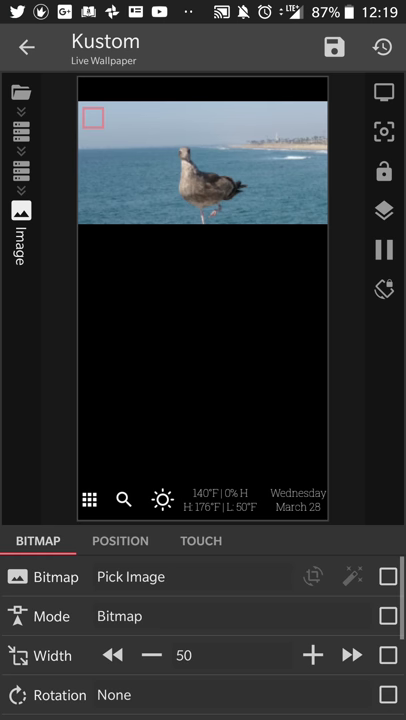
pyautogui.click(388, 576)
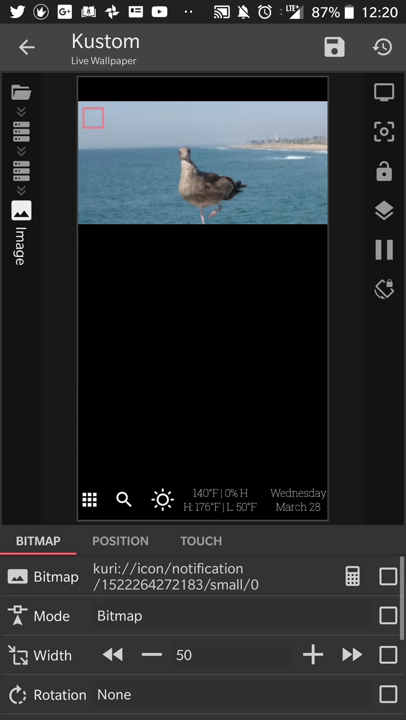
pyautogui.click(200, 576)
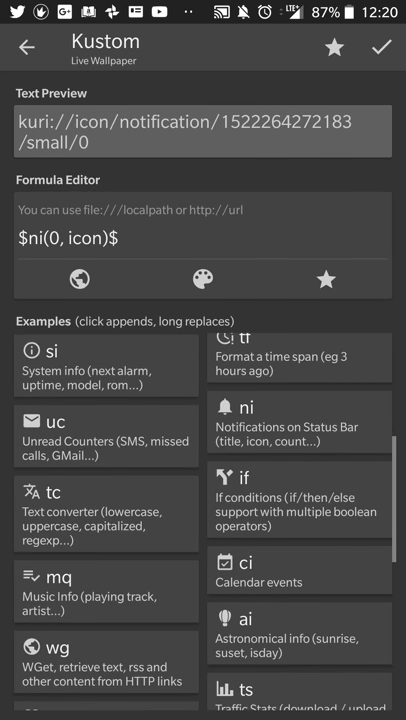
pyautogui.scroll(3)
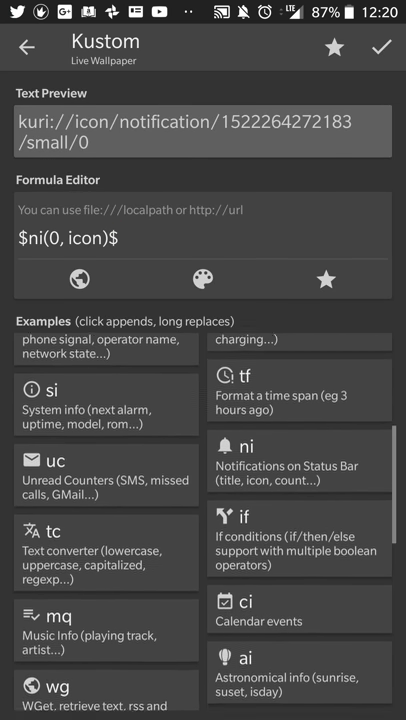
pyautogui.scroll(3)
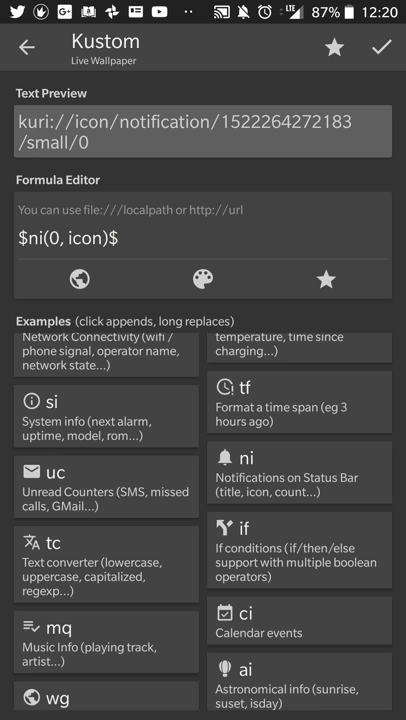
pyautogui.click(300, 472)
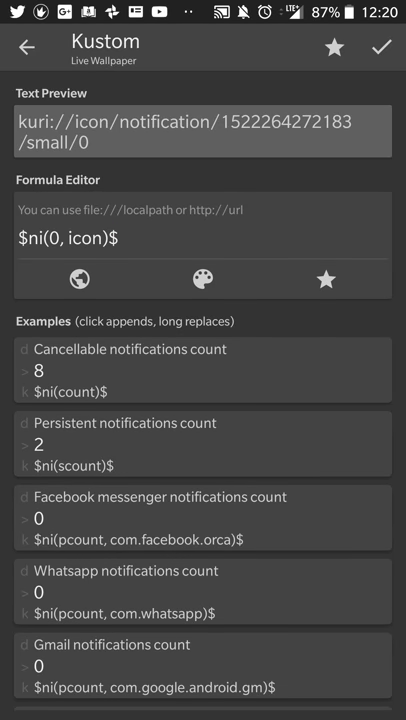
# Step: Browse the notification examples and start editing the bitmap formula to the first notification's icon
pyautogui.scroll(-3)
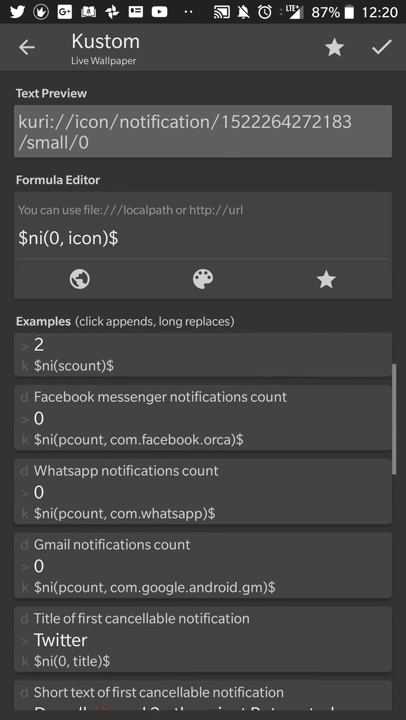
pyautogui.scroll(-3)
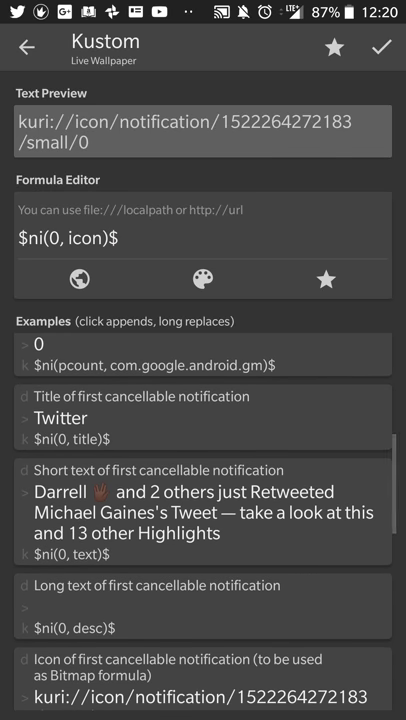
pyautogui.scroll(-3)
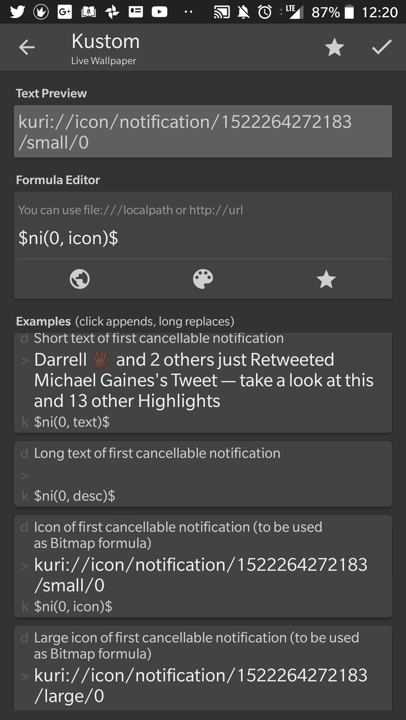
pyautogui.scroll(-3)
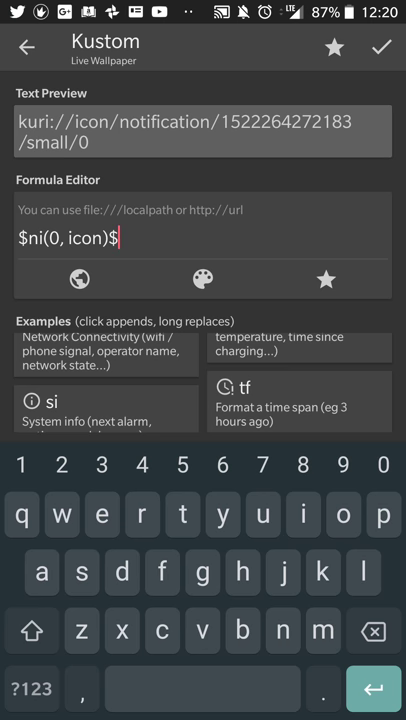
pyautogui.click(380, 48)
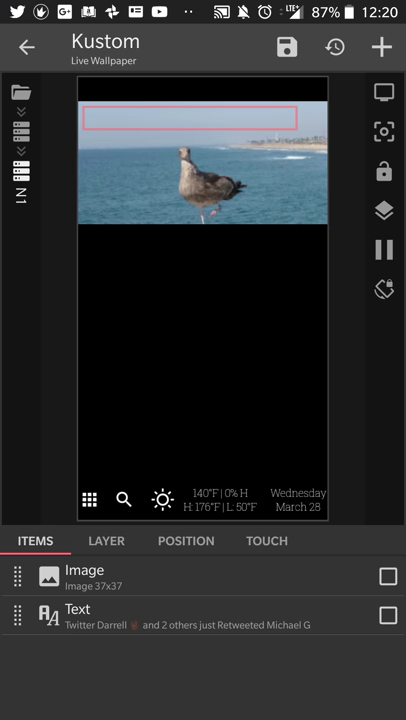
pyautogui.click(76, 616)
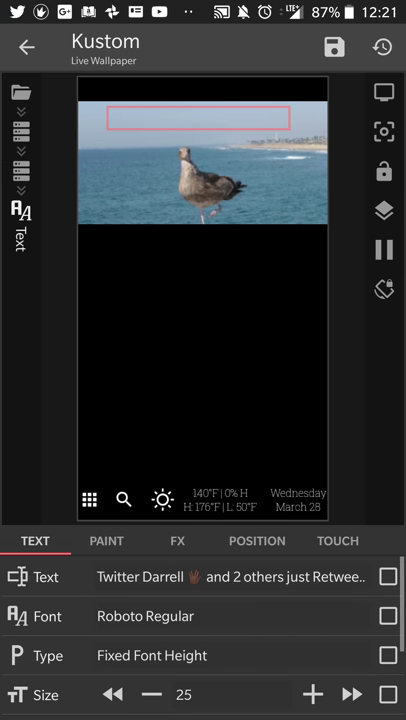
pyautogui.click(230, 576)
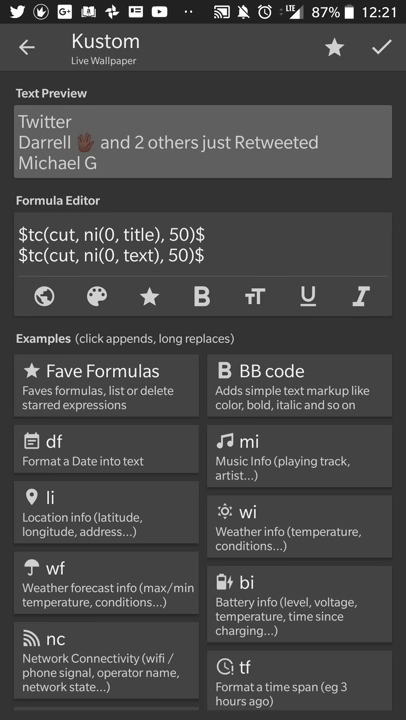
pyautogui.scroll(-3)
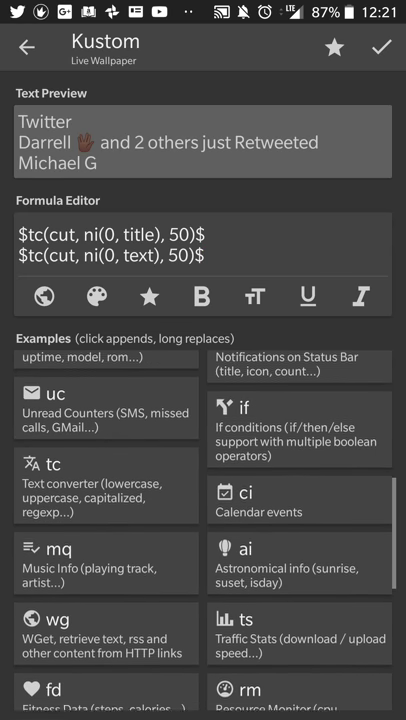
pyautogui.scroll(-3)
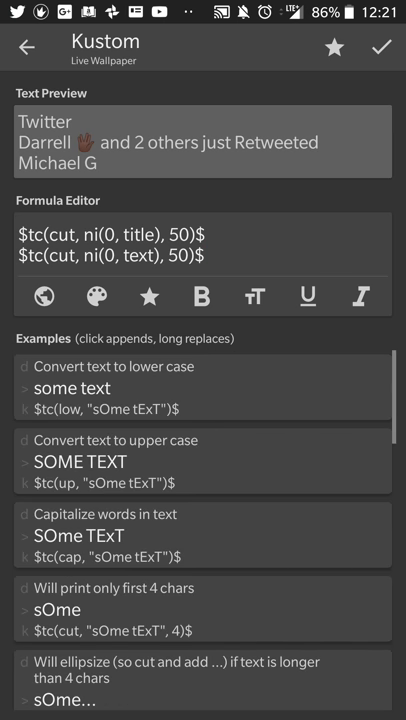
pyautogui.scroll(-3)
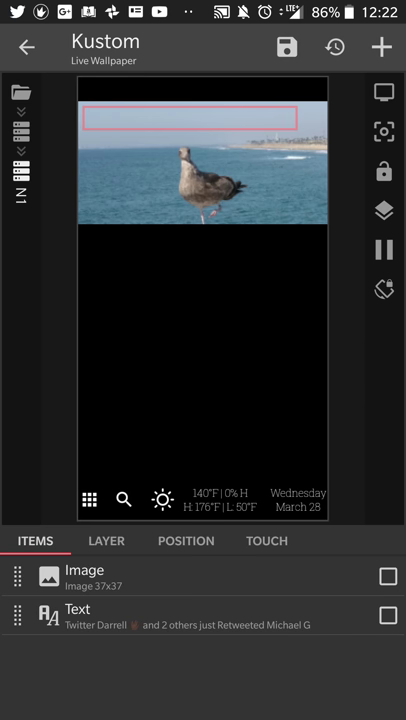
# Step: Keep unsaved changes, reopen the notification Text item and view its Touch settings
pyautogui.click(26, 48)
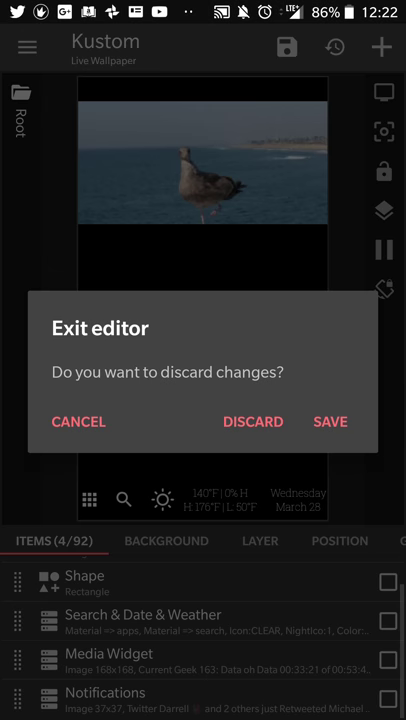
pyautogui.click(76, 420)
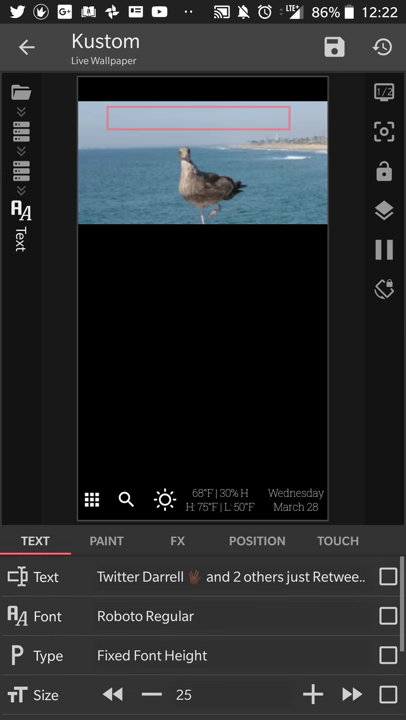
pyautogui.click(230, 576)
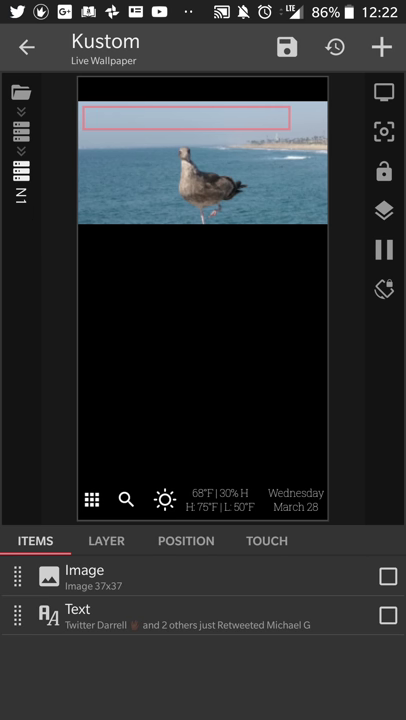
pyautogui.click(78, 616)
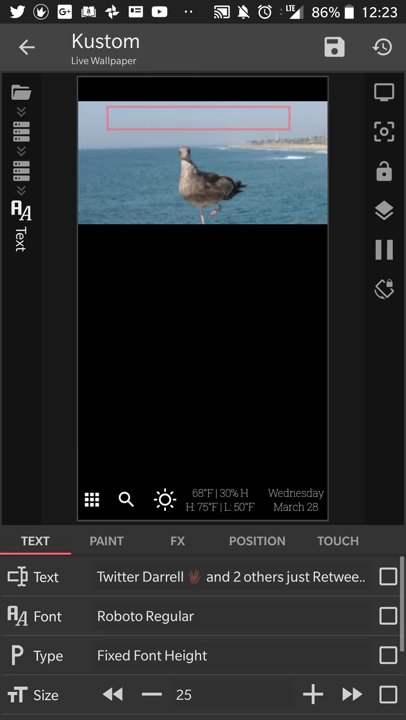
pyautogui.click(106, 540)
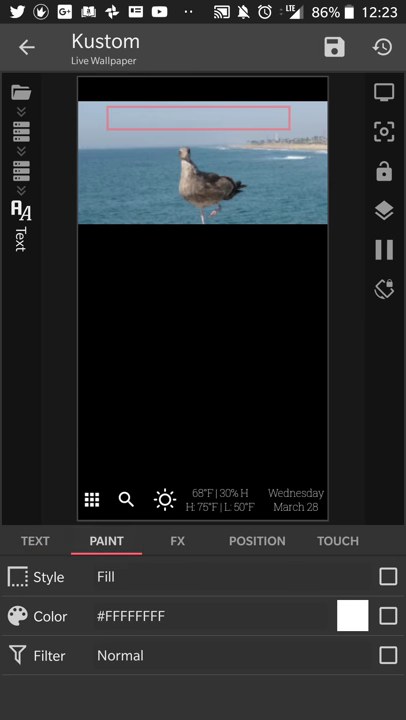
pyautogui.click(336, 540)
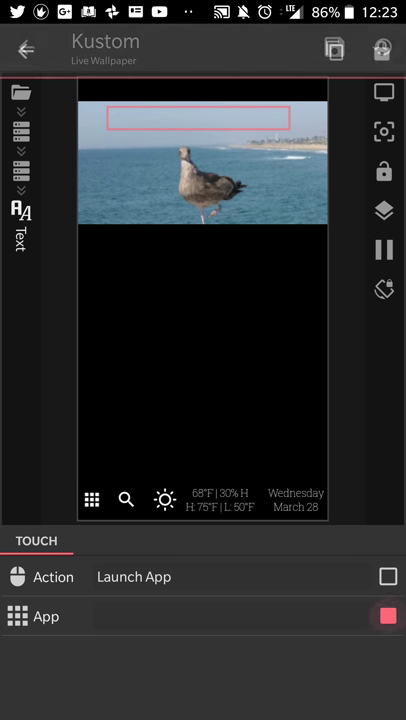
# Step: Set the text's tap action to Kustom Action with mode Open Notification
pyautogui.click(388, 616)
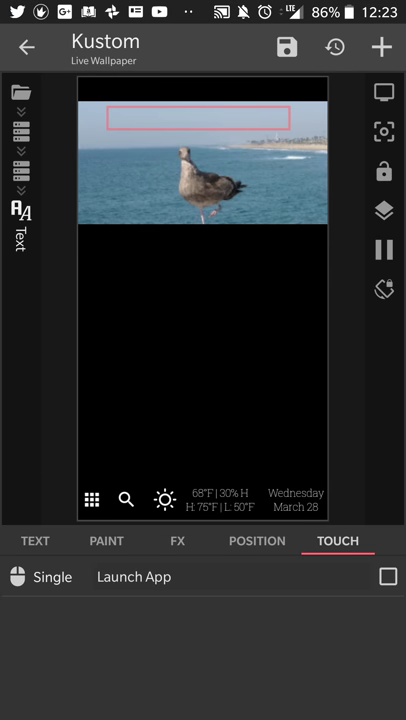
pyautogui.click(132, 576)
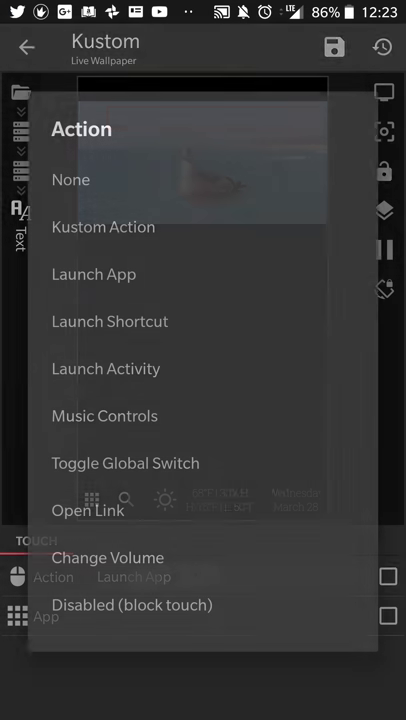
pyautogui.click(104, 226)
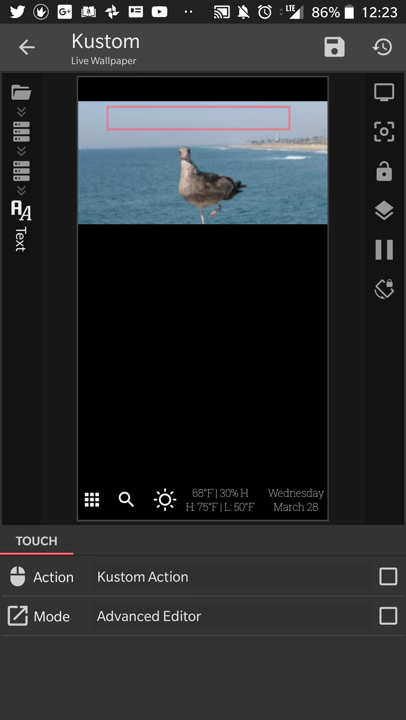
pyautogui.click(148, 616)
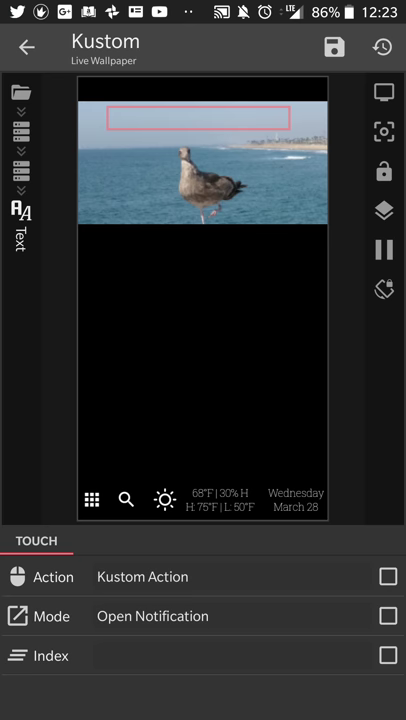
pyautogui.click(200, 118)
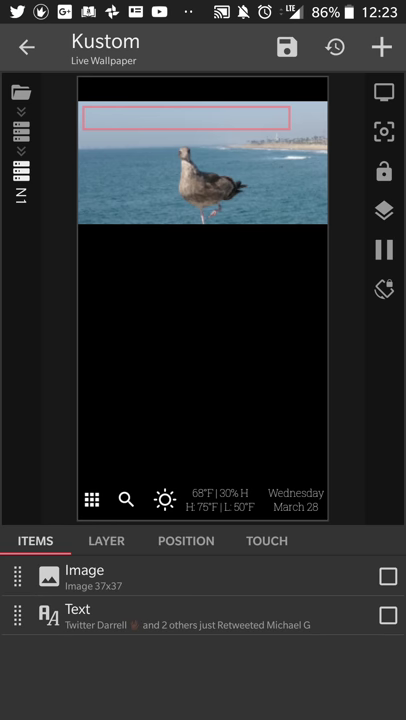
# Step: Reopen the entry's tap action and confirm its mode as Open Notification
pyautogui.click(266, 540)
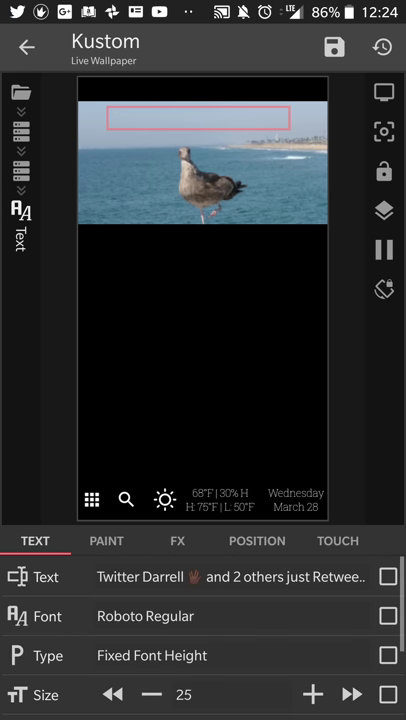
pyautogui.click(336, 540)
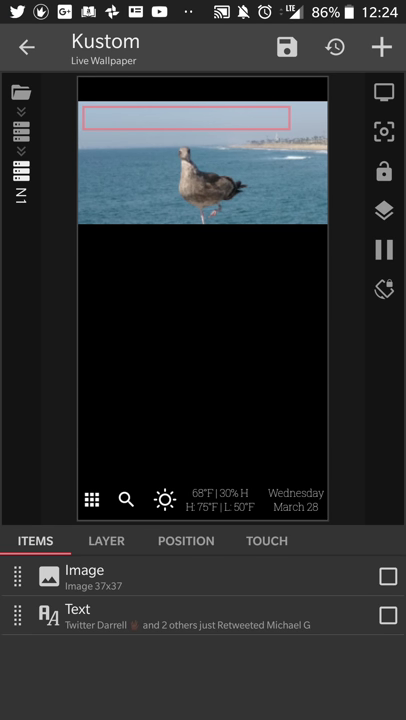
pyautogui.click(268, 540)
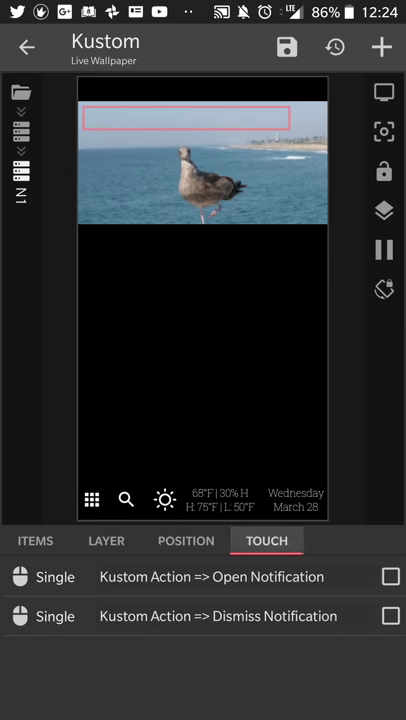
pyautogui.click(200, 576)
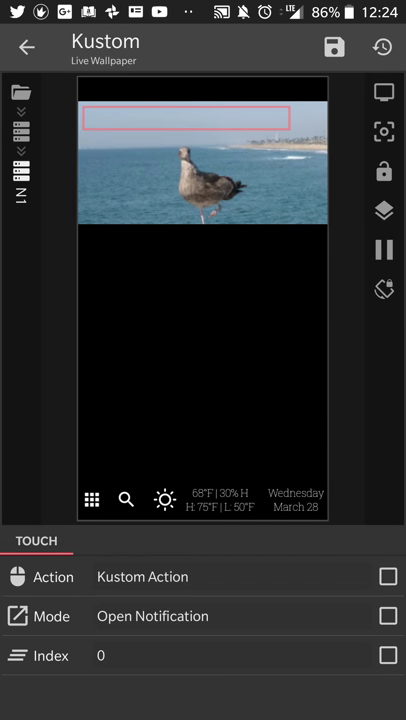
pyautogui.click(142, 576)
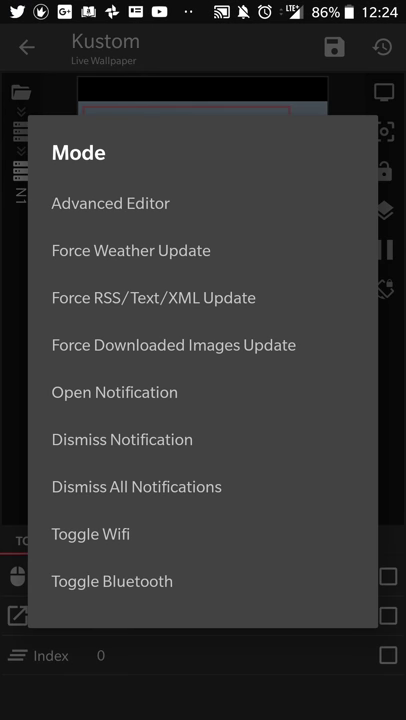
pyautogui.click(114, 392)
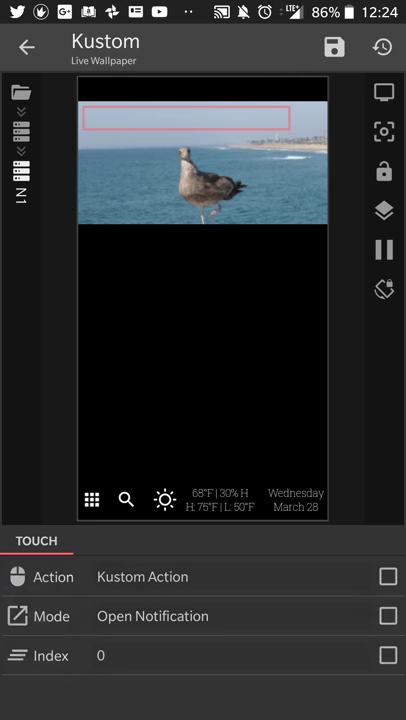
# Step: Set the notification index formula to 0 and back out of the item editor
pyautogui.click(100, 656)
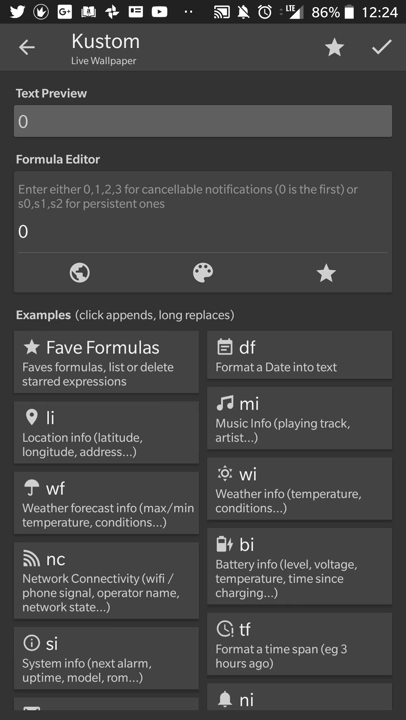
pyautogui.click(30, 236)
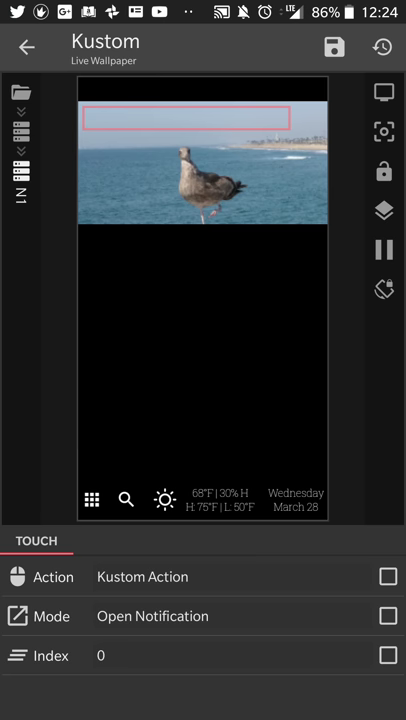
pyautogui.click(26, 48)
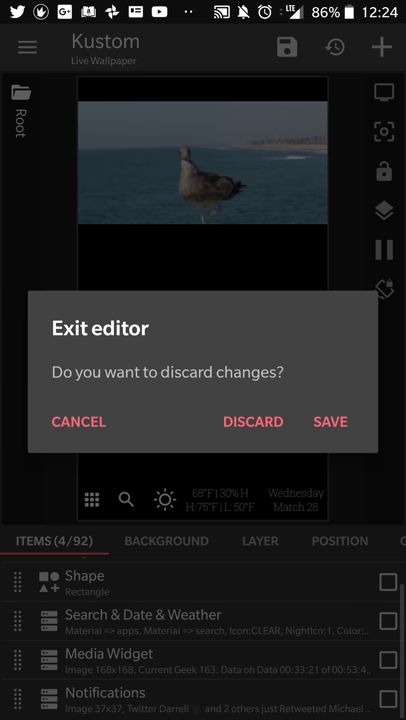
# Step: Cancel the exit prompt, preview the wallpaper and tap the Twitter entry to open and clear it
pyautogui.click(76, 420)
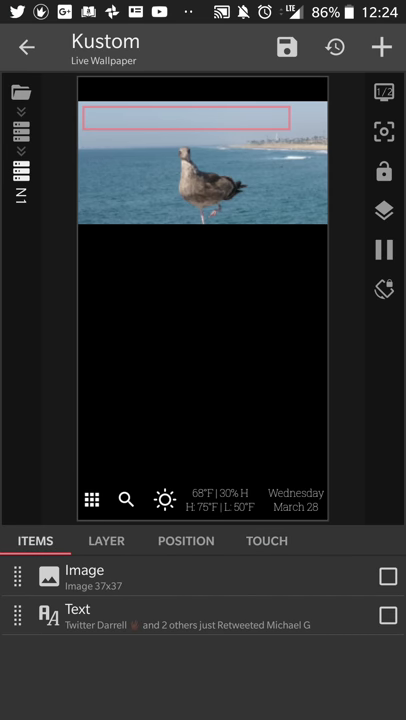
pyautogui.click(76, 608)
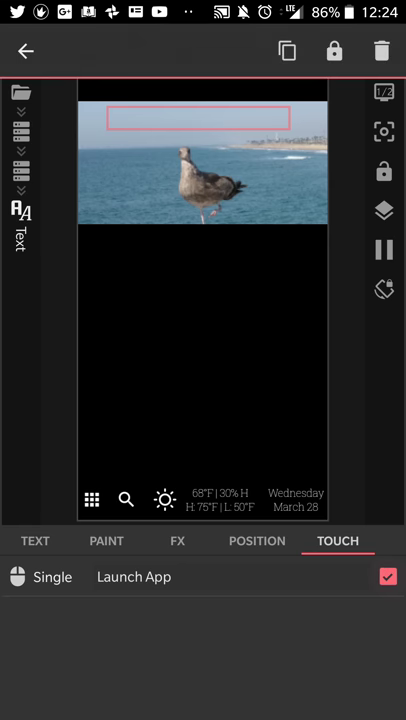
pyautogui.click(24, 52)
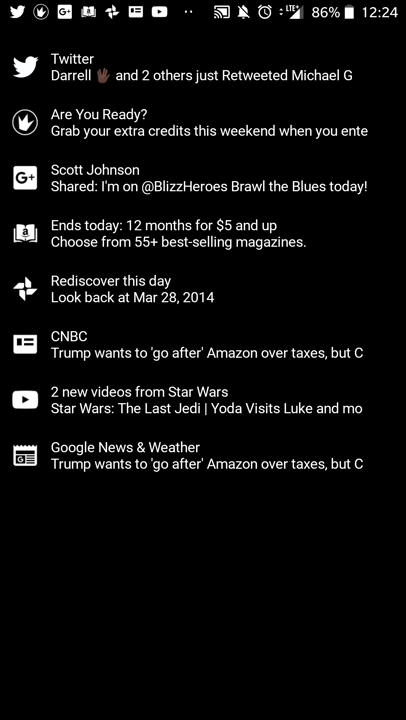
pyautogui.click(204, 64)
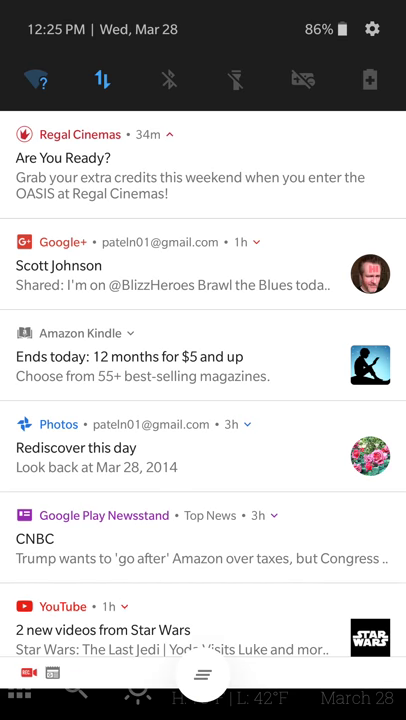
pyautogui.scroll(3)
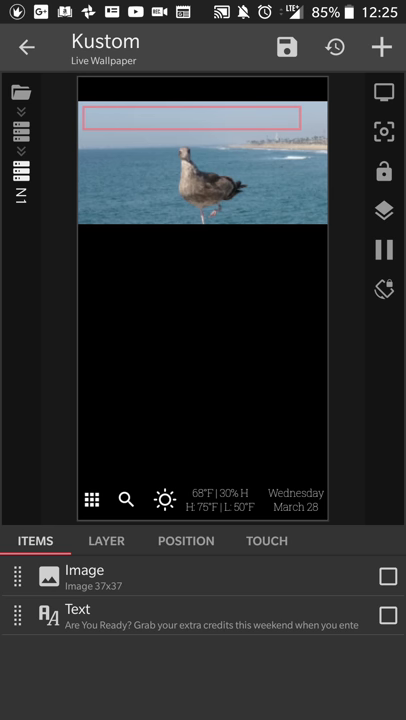
# Step: Change the entry's tap mode to Dismiss Notification, then save and exit to the home screen
pyautogui.click(268, 540)
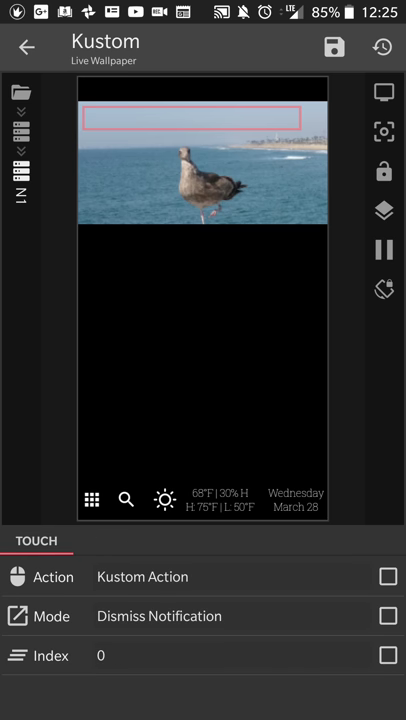
pyautogui.click(140, 576)
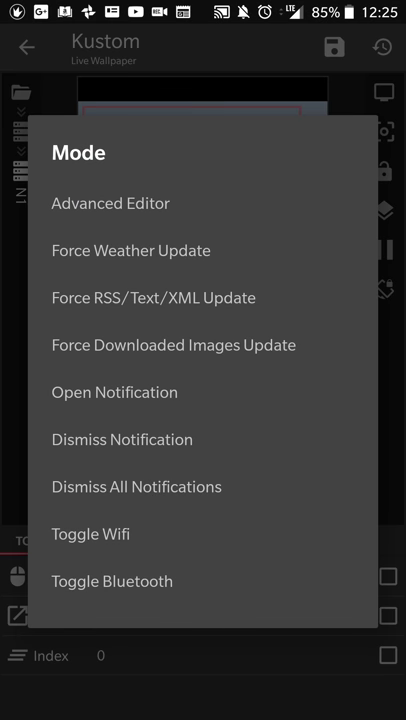
pyautogui.click(122, 440)
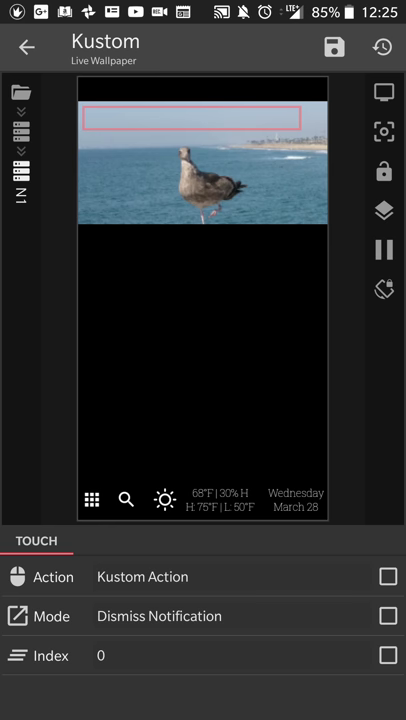
pyautogui.click(380, 48)
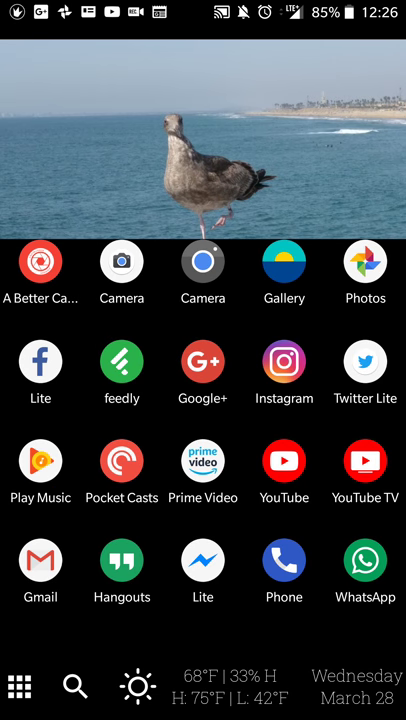
# Step: Launch KLWP from the app drawer, landing on the Image item's Bitmap settings
pyautogui.click(20, 686)
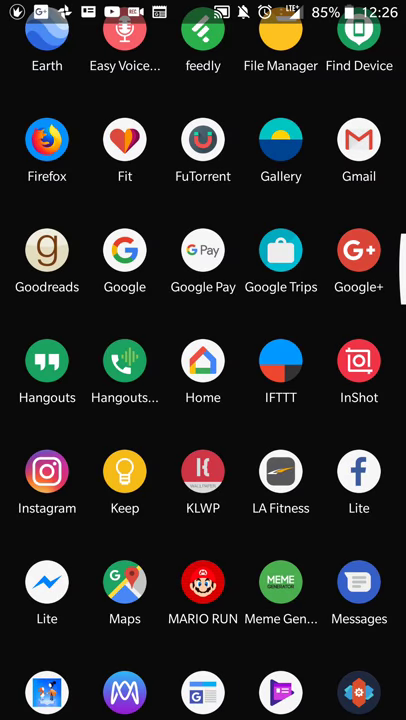
pyautogui.click(202, 472)
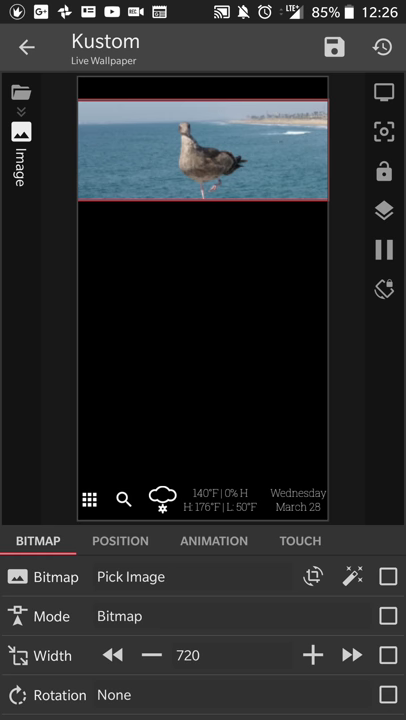
# Step: Go back to Root, review the Notifications group's N1–N4 entries, then save and exit to the launcher
pyautogui.click(26, 48)
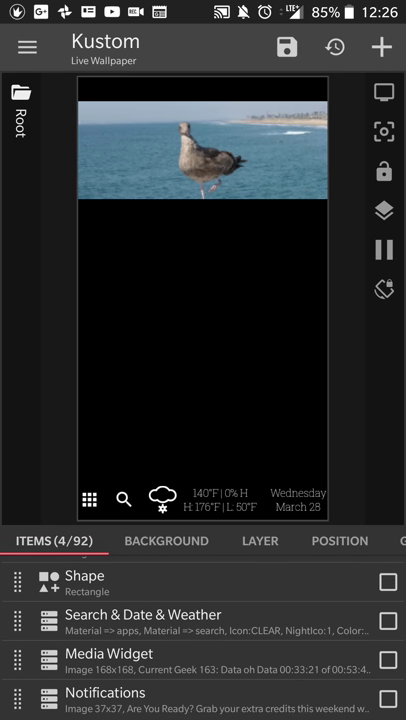
pyautogui.click(104, 692)
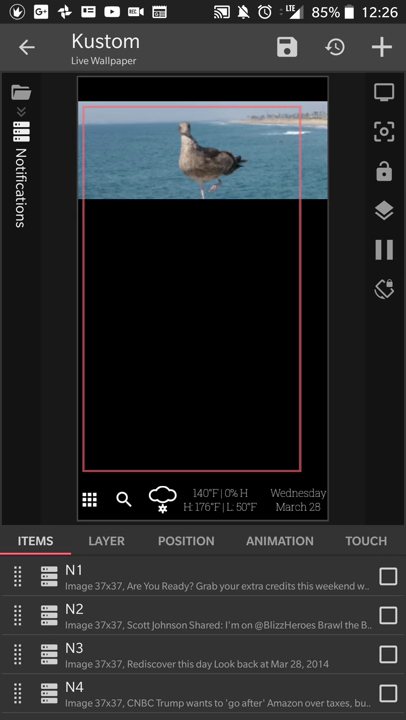
pyautogui.scroll(-3)
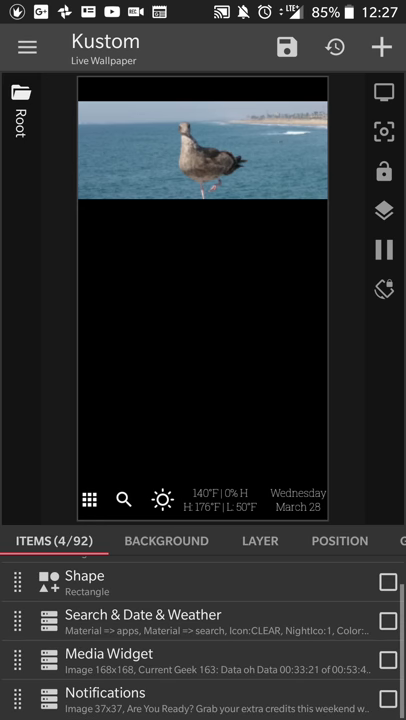
pyautogui.click(288, 48)
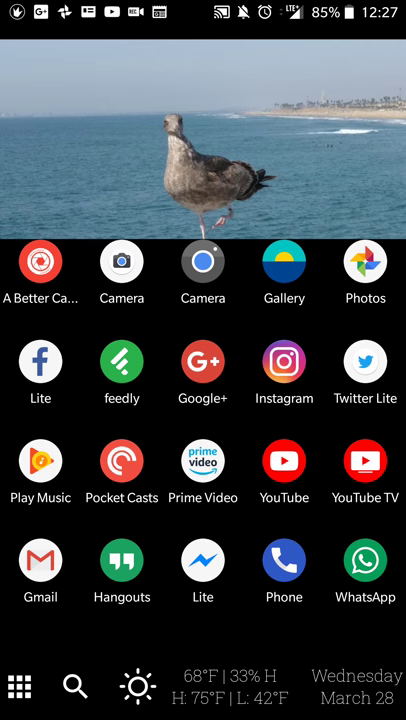
# Step: Return to the wallpaper editor showing the CNBC notification entry's icon and text items
pyautogui.click(20, 686)
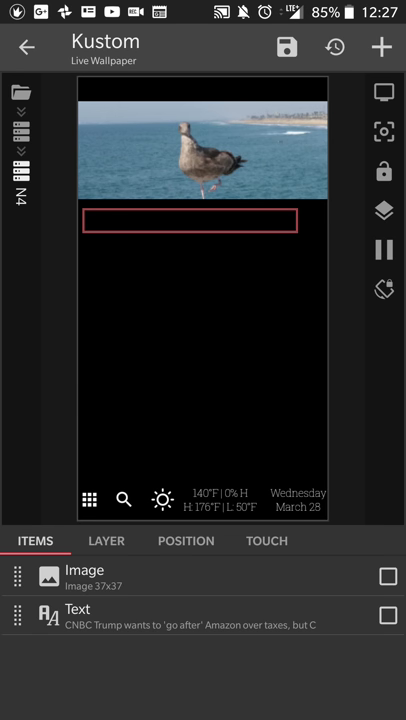
# Step: Go up to the Notifications group (N6–N9) and show its background-scroll fade-out animation
pyautogui.click(200, 616)
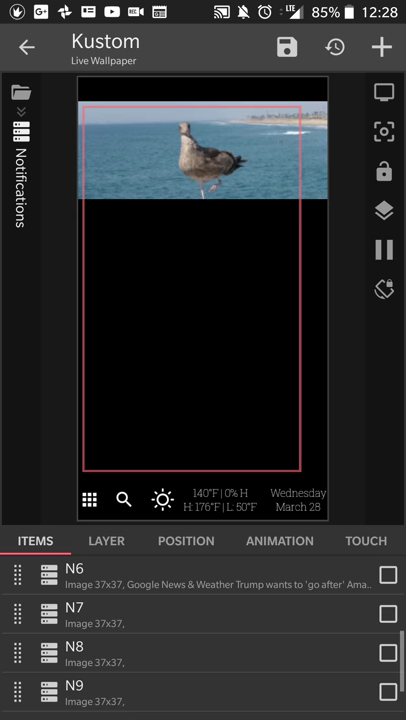
pyautogui.click(280, 540)
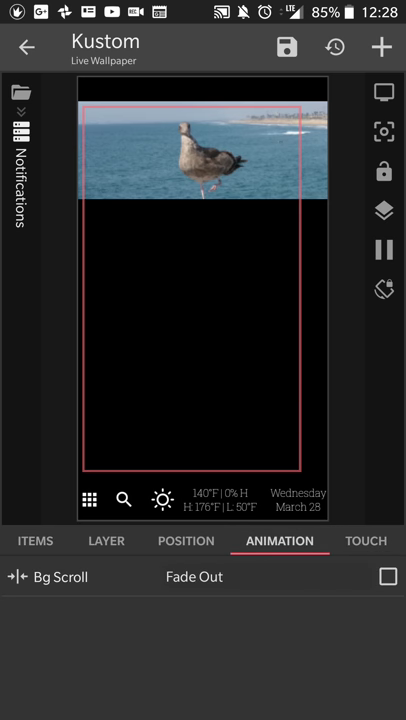